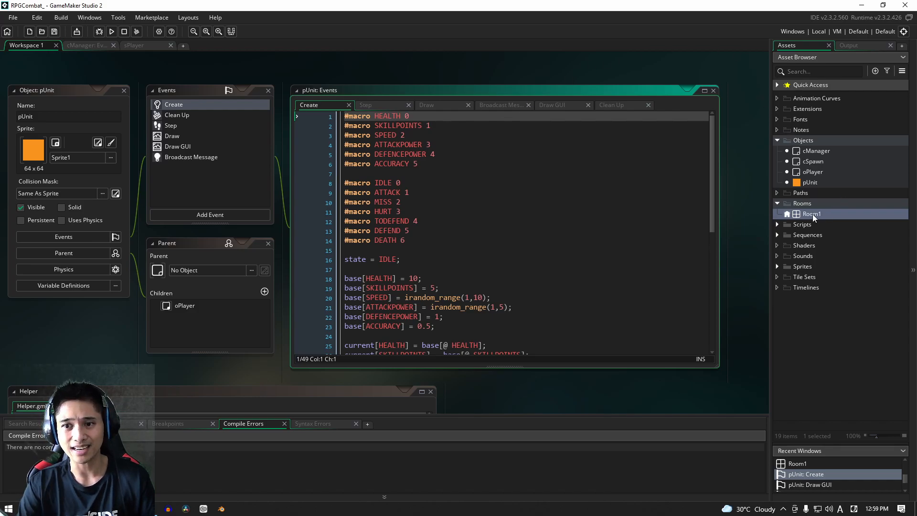
Step: Bring Room1 up in the Room Editor from the Asset Browser
{"action": "double_click", "coordinate": [812, 214]}
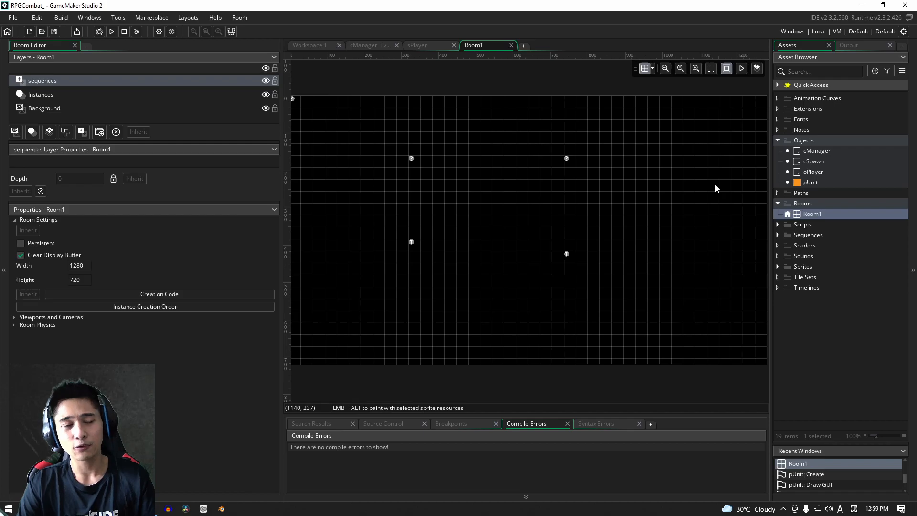
{"action": "mouse_move", "coordinate": [707, 183]}
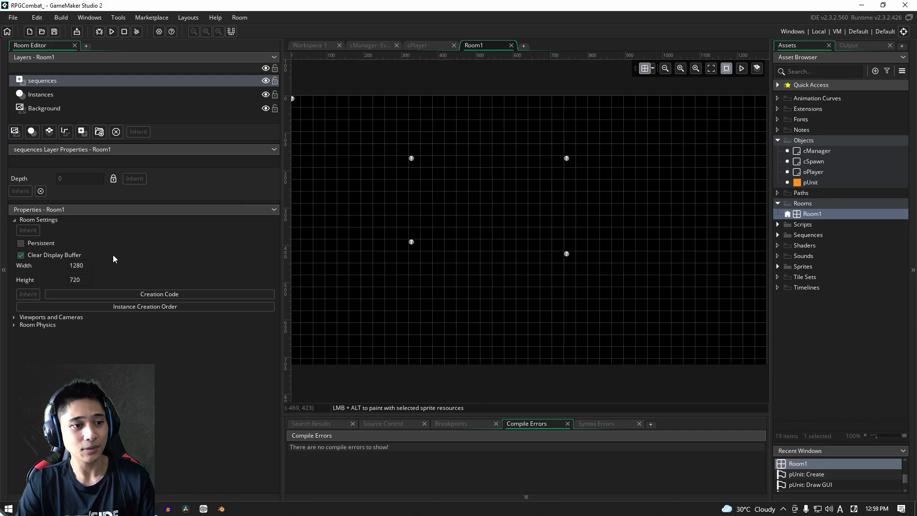
{"action": "mouse_move", "coordinate": [439, 110]}
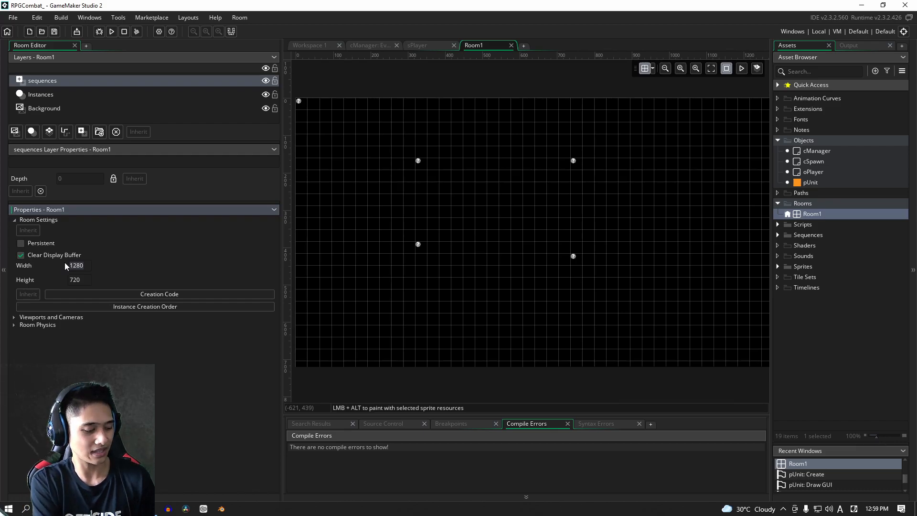
Step: Set Room1's width to 640 and height to 360 in Room Settings
{"action": "type", "text": "640"}
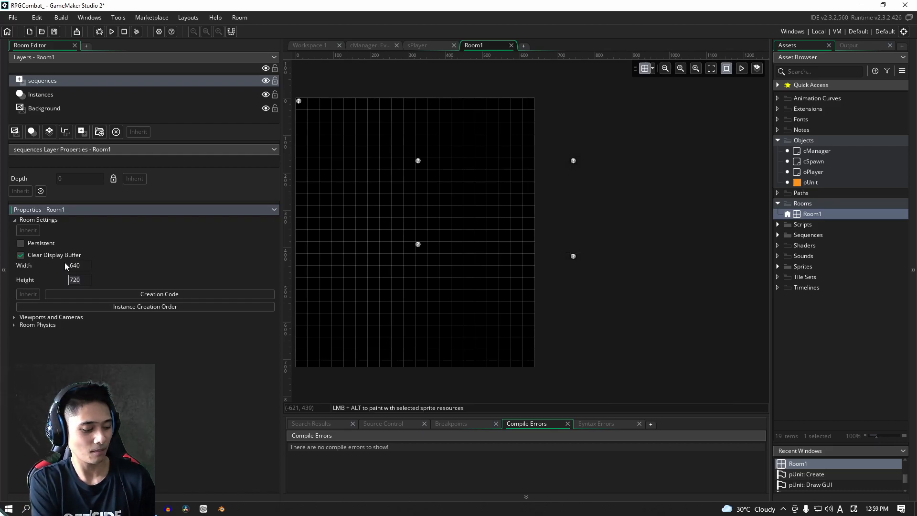
{"action": "type", "text": "360"}
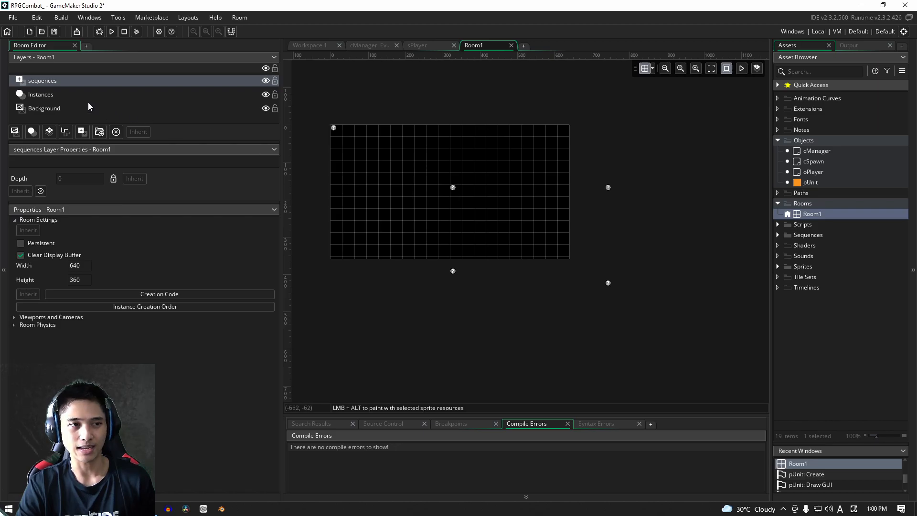
Step: On the Instances layer, drag the cSpawn instances back inside the 640 by 360 room
{"action": "left_click", "coordinate": [40, 95]}
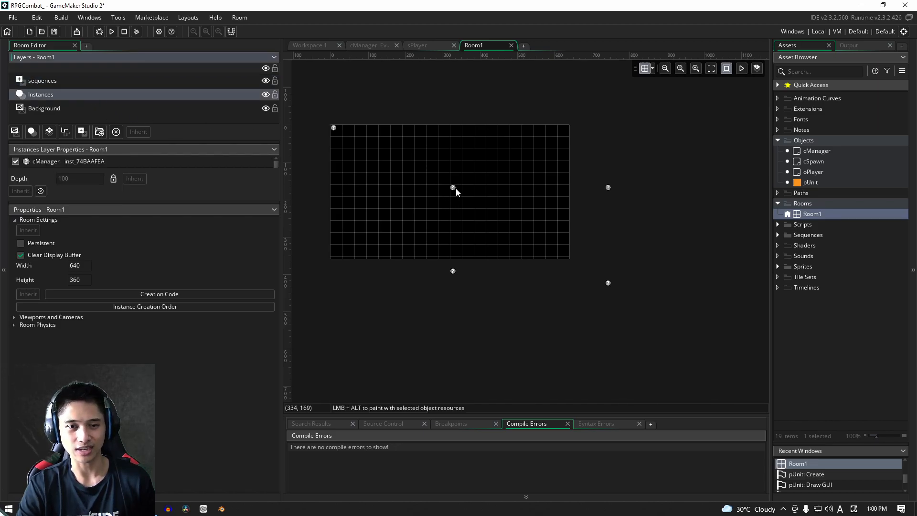
{"action": "left_click", "coordinate": [392, 164]}
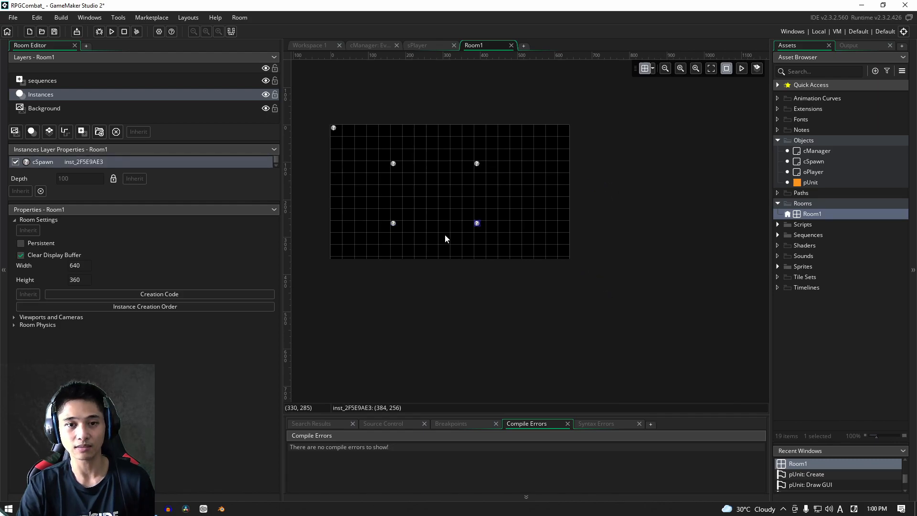
{"action": "mouse_move", "coordinate": [239, 274]}
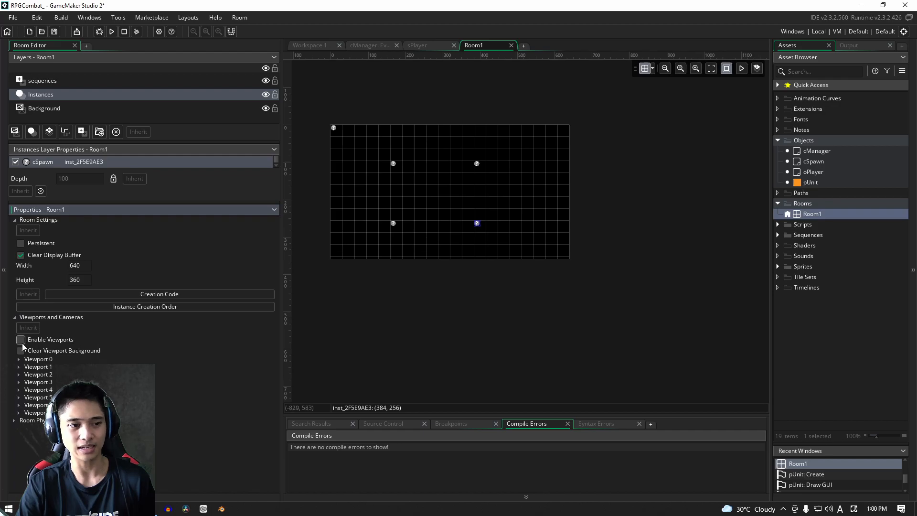
Step: Enable viewports for Room1 and mark Viewport 0 as visible
{"action": "left_click", "coordinate": [20, 339]}
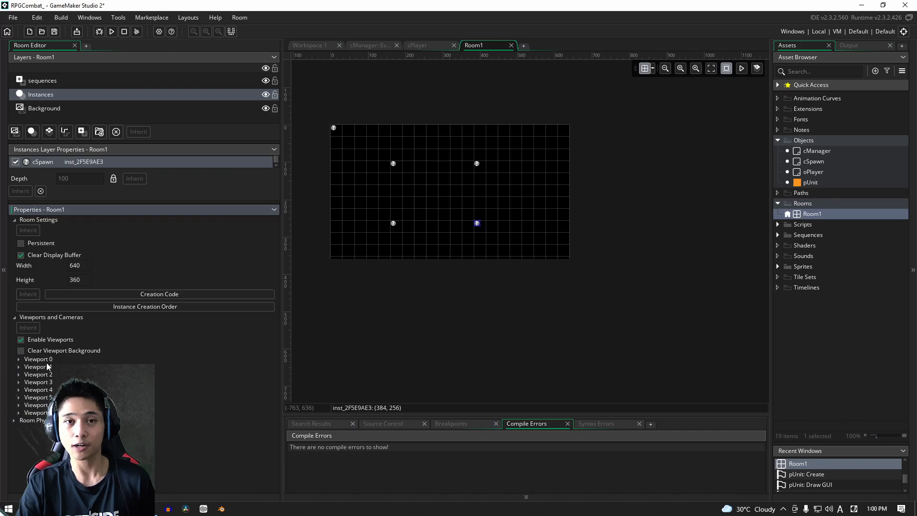
{"action": "left_click", "coordinate": [19, 359]}
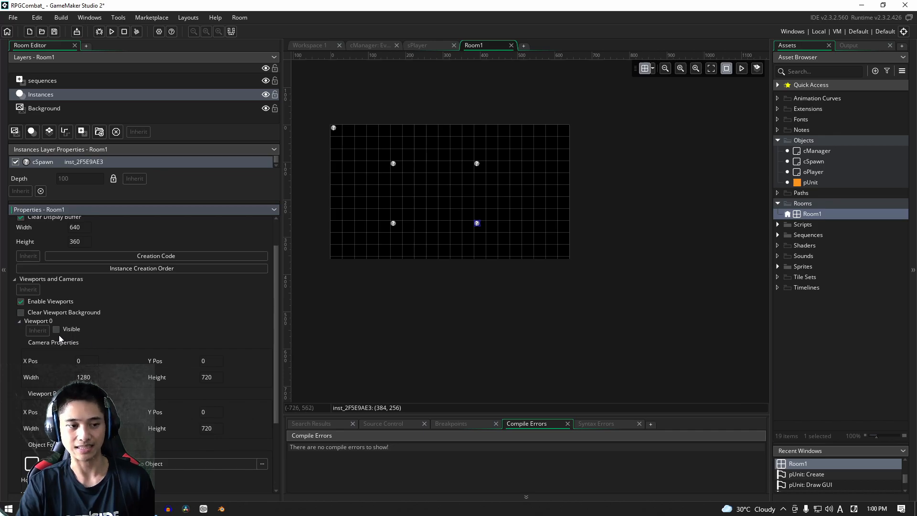
{"action": "left_click", "coordinate": [56, 330]}
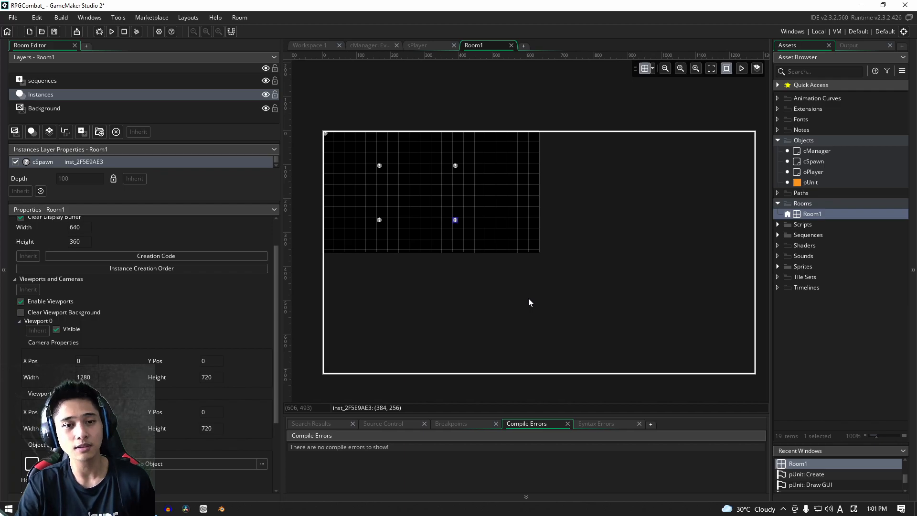
{"action": "mouse_move", "coordinate": [373, 337]}
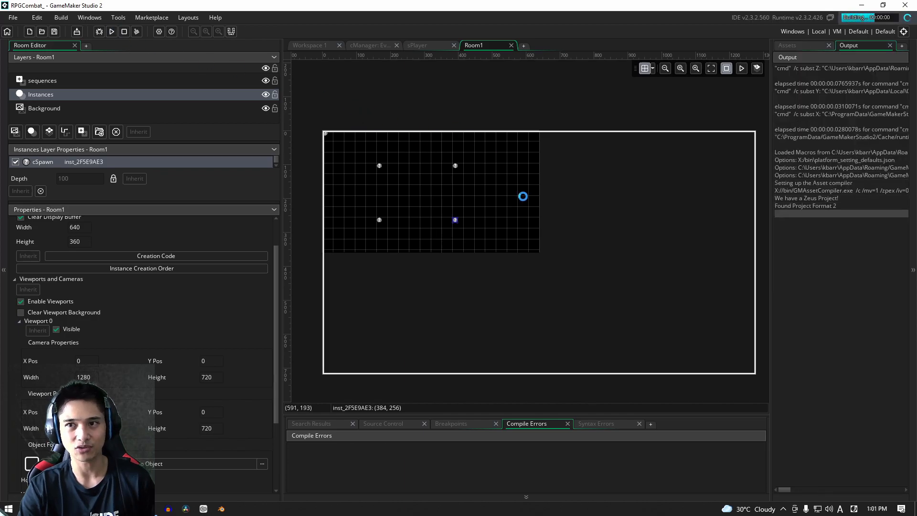
Step: Build and run the project after setting Viewport 0's camera to 640 by 360
{"action": "left_click", "coordinate": [110, 31]}
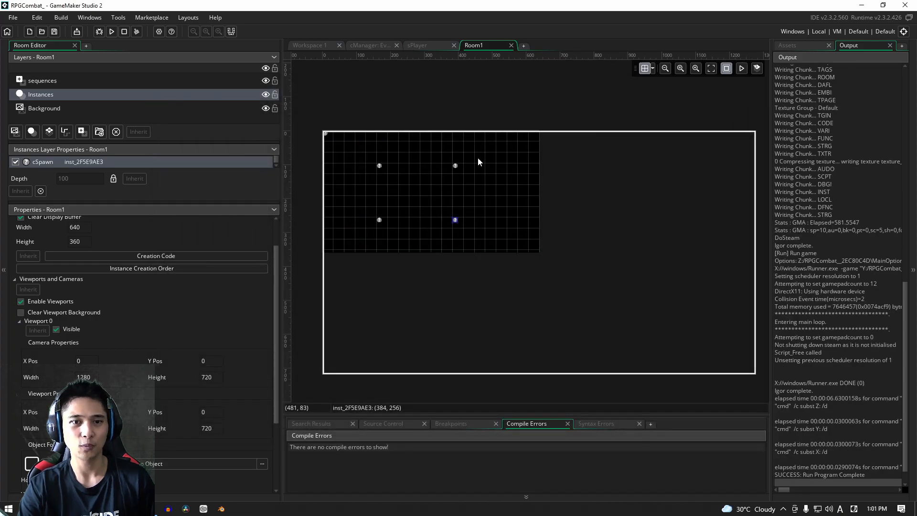
{"action": "mouse_move", "coordinate": [484, 139]}
{"action": "type", "text": "640"}
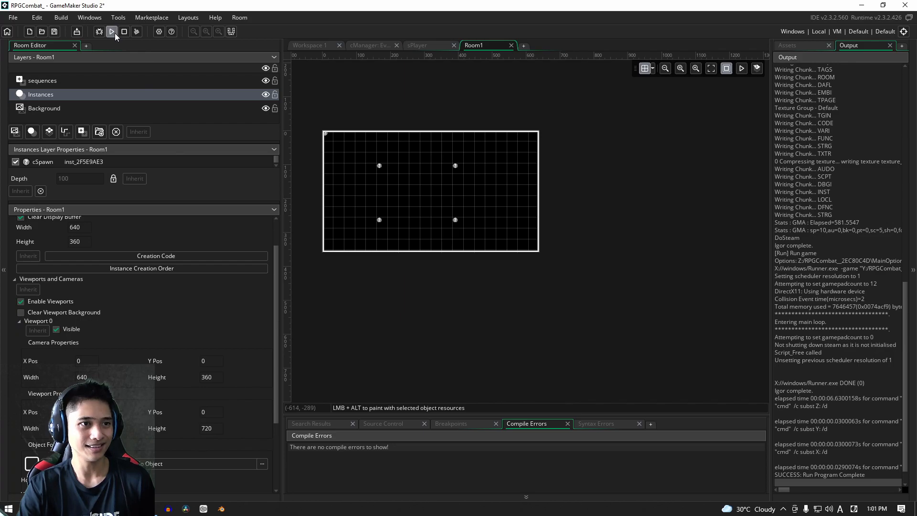
{"action": "left_click", "coordinate": [111, 31]}
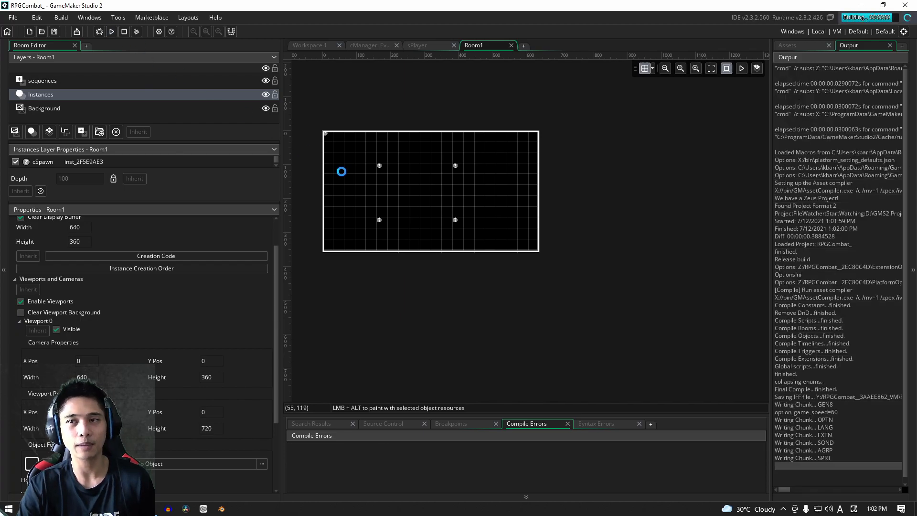
{"action": "left_click", "coordinate": [110, 32]}
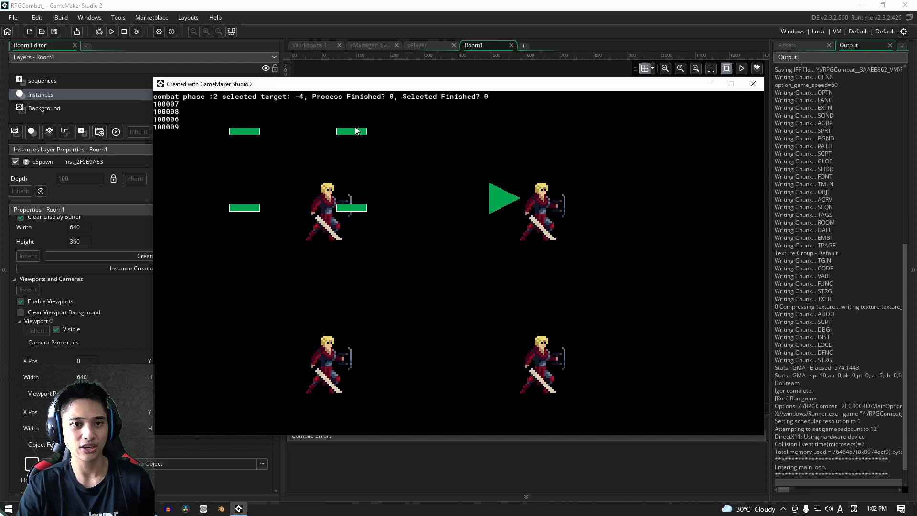
{"action": "mouse_move", "coordinate": [357, 146]}
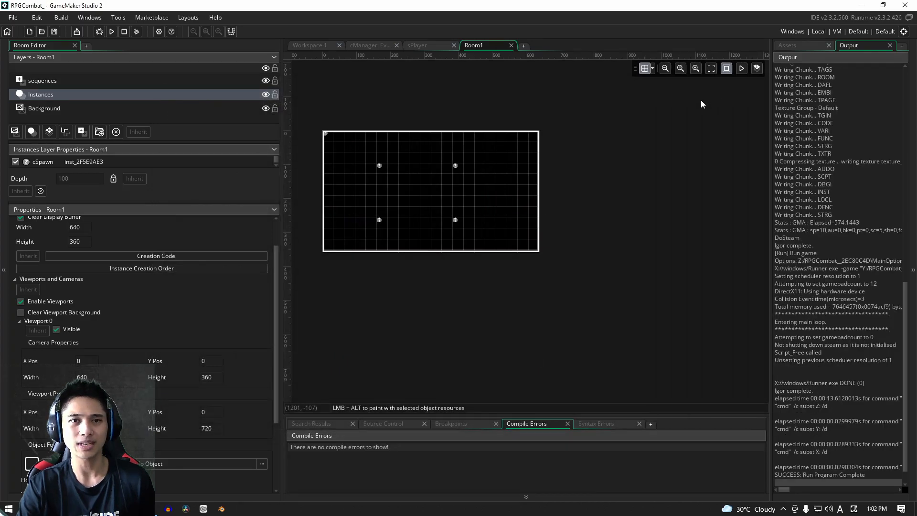
{"action": "mouse_move", "coordinate": [539, 131]}
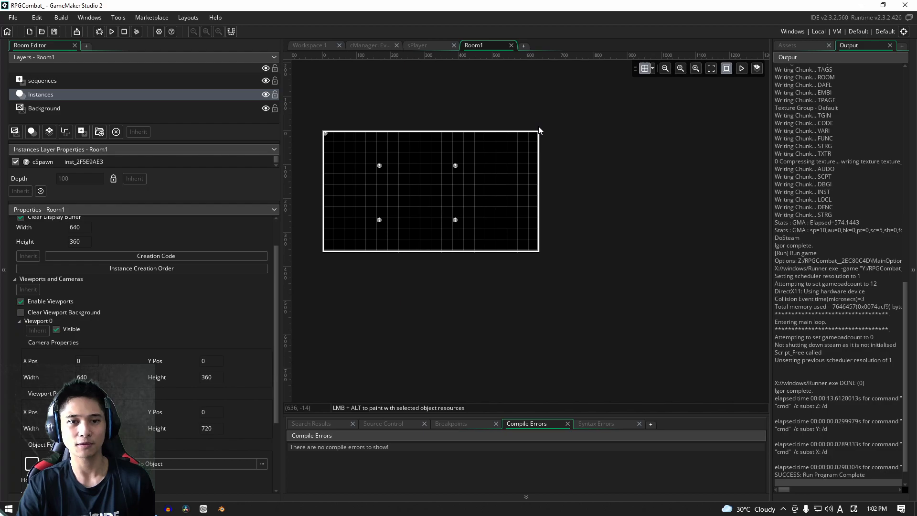
{"action": "mouse_move", "coordinate": [432, 166]}
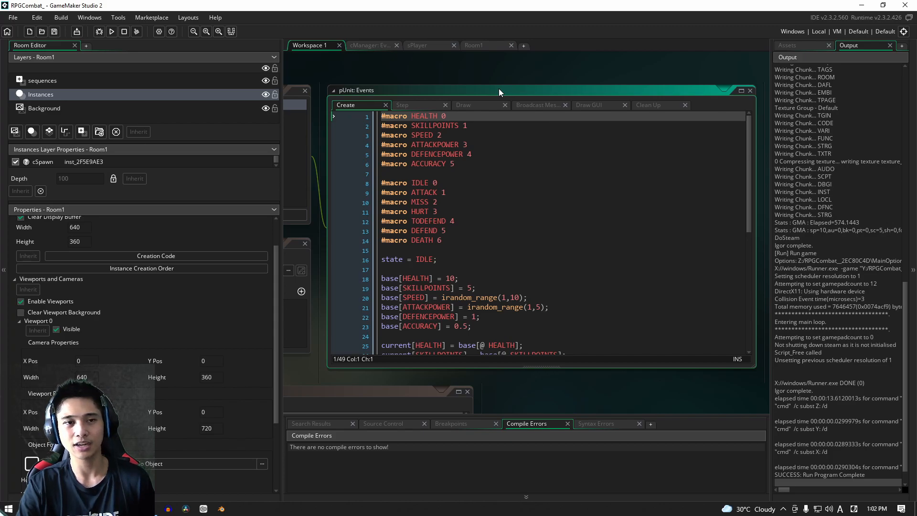
{"action": "mouse_move", "coordinate": [500, 63]}
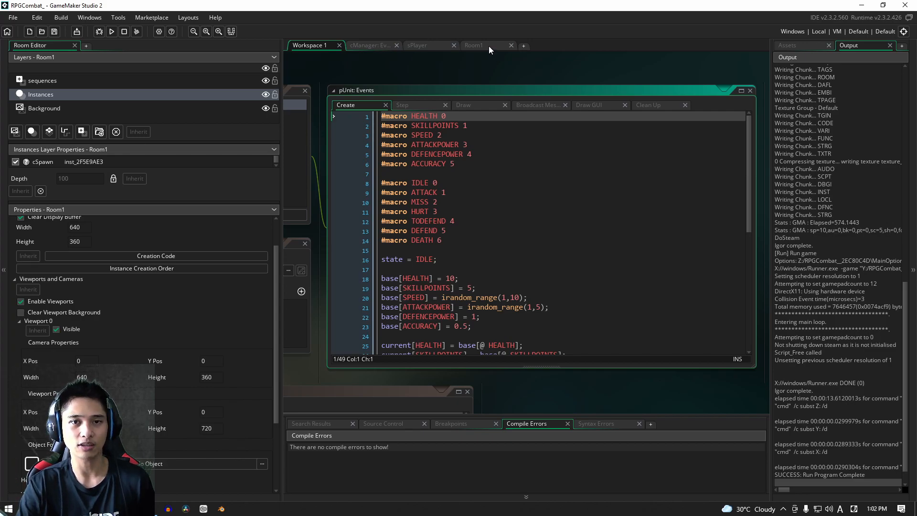
Step: Close Room1 and add Camera_Width, Camera_Height, Display_ScaleX and Display_ScaleY macros to pUnit's Create event
{"action": "left_click", "coordinate": [474, 45]}
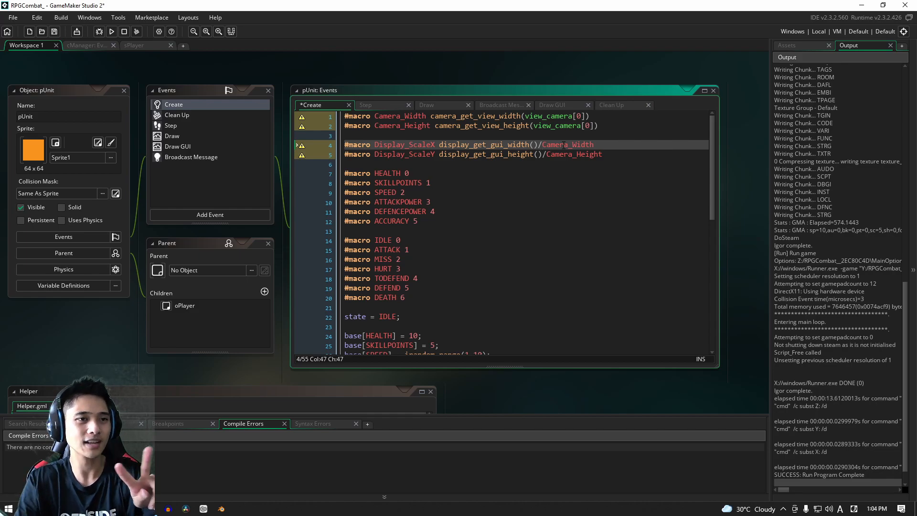
{"action": "left_click", "coordinate": [797, 45]}
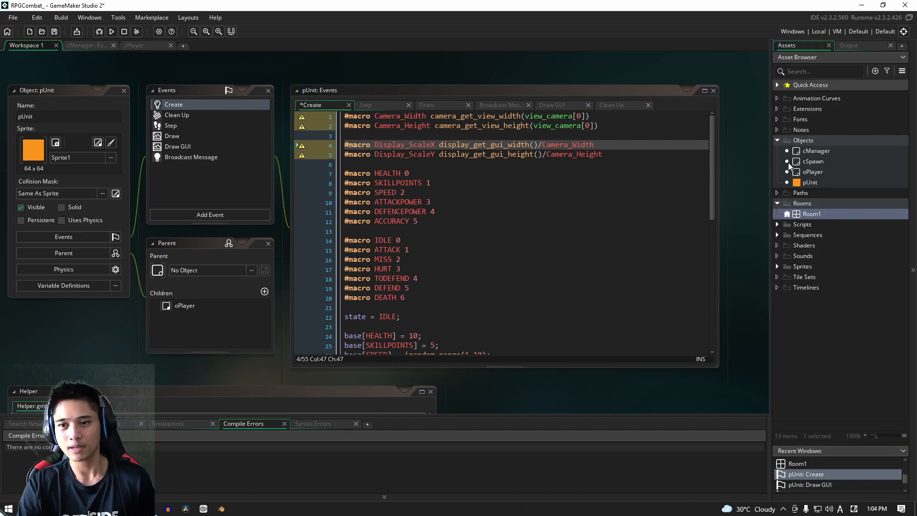
Step: Reopen Room1 in the Room Editor to check the 640 by 360 room
{"action": "double_click", "coordinate": [812, 213]}
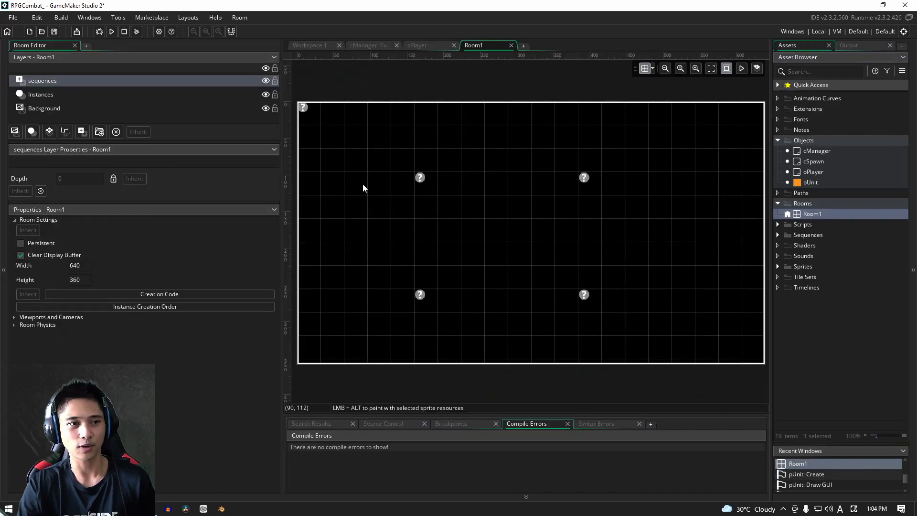
{"action": "mouse_move", "coordinate": [290, 259]}
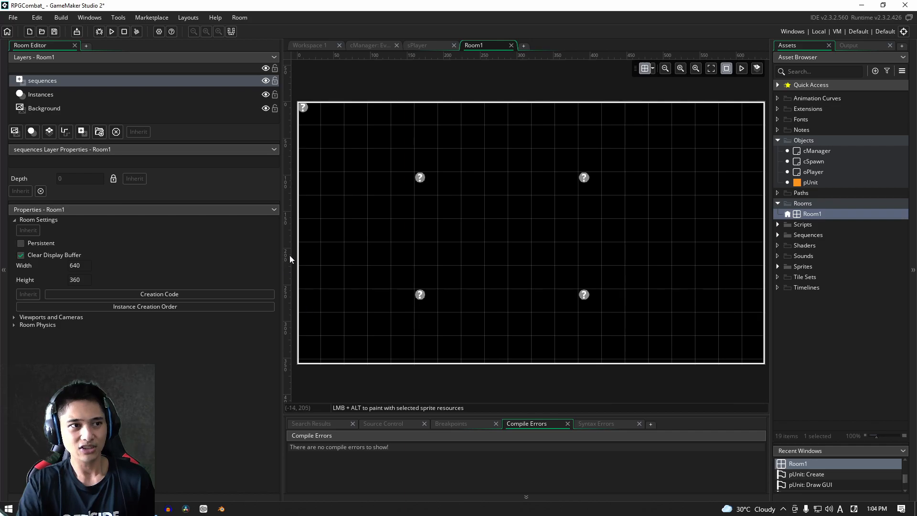
{"action": "mouse_move", "coordinate": [458, 293]}
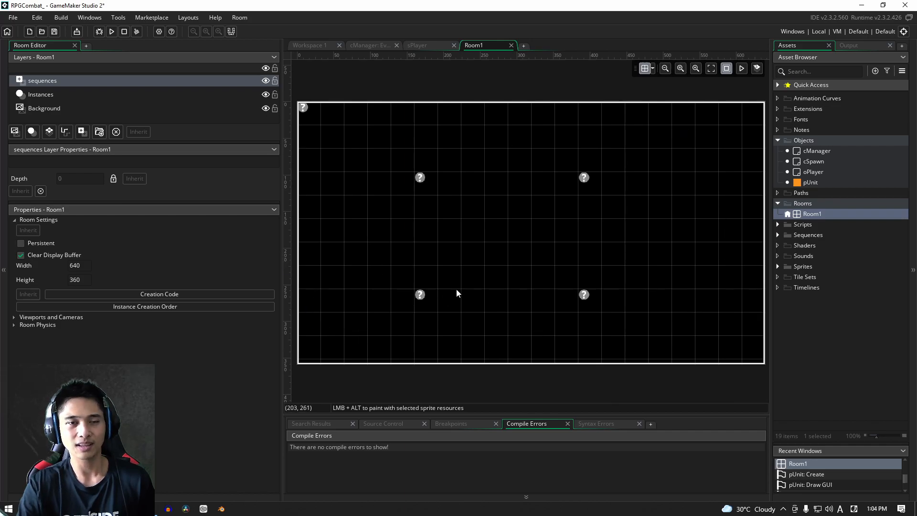
{"action": "mouse_move", "coordinate": [493, 274]}
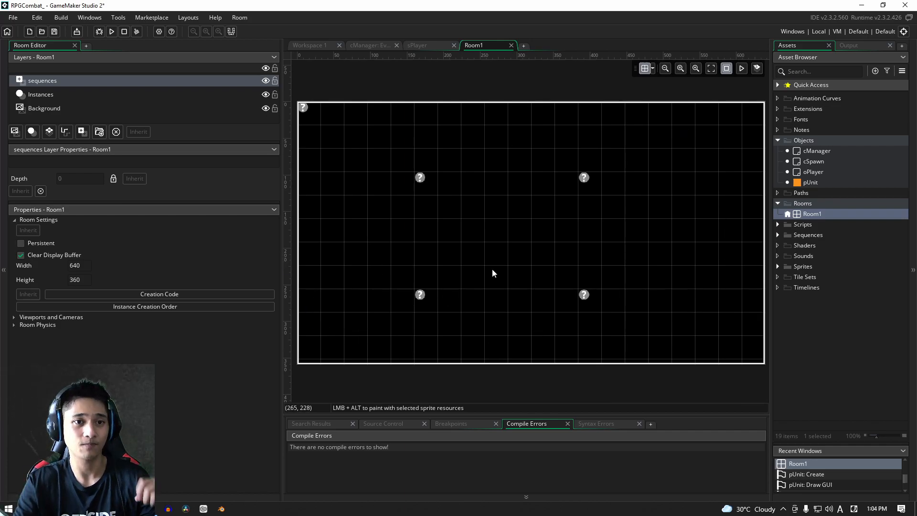
{"action": "mouse_move", "coordinate": [484, 156]}
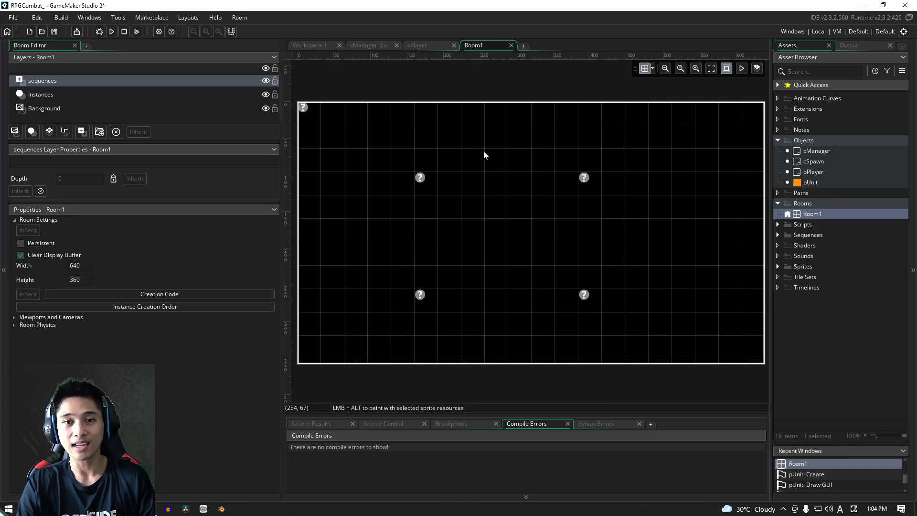
{"action": "mouse_move", "coordinate": [488, 139]}
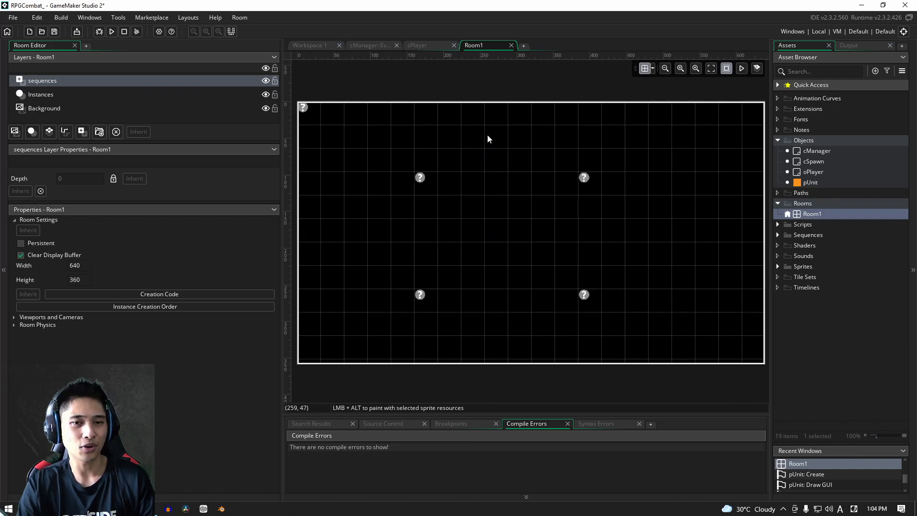
{"action": "mouse_move", "coordinate": [523, 230]}
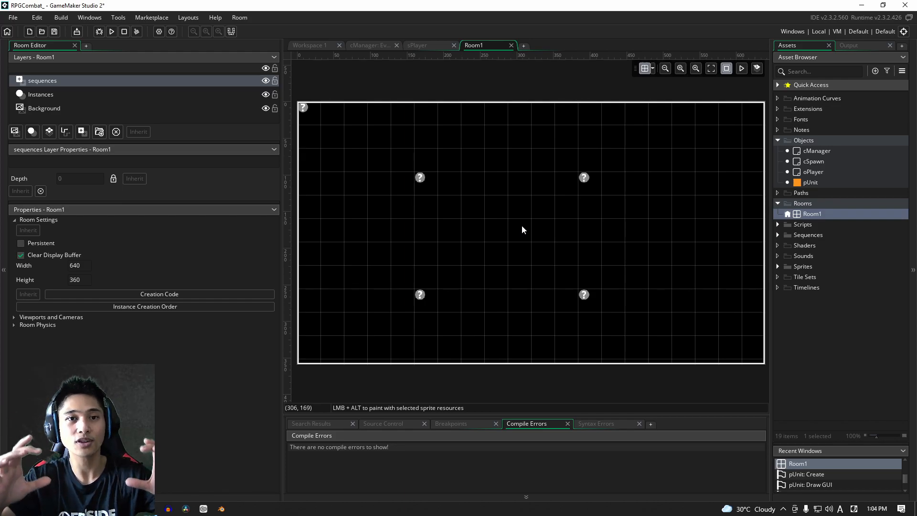
{"action": "mouse_move", "coordinate": [467, 150]}
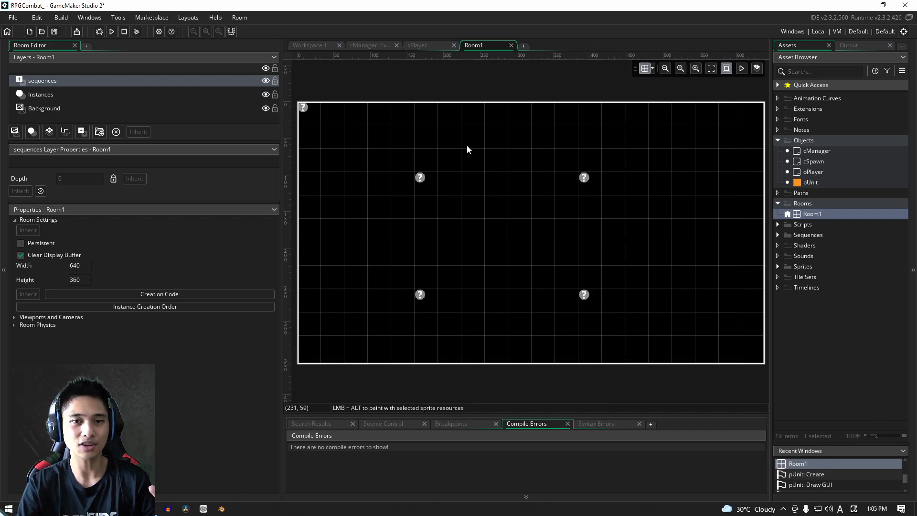
{"action": "mouse_move", "coordinate": [711, 127]}
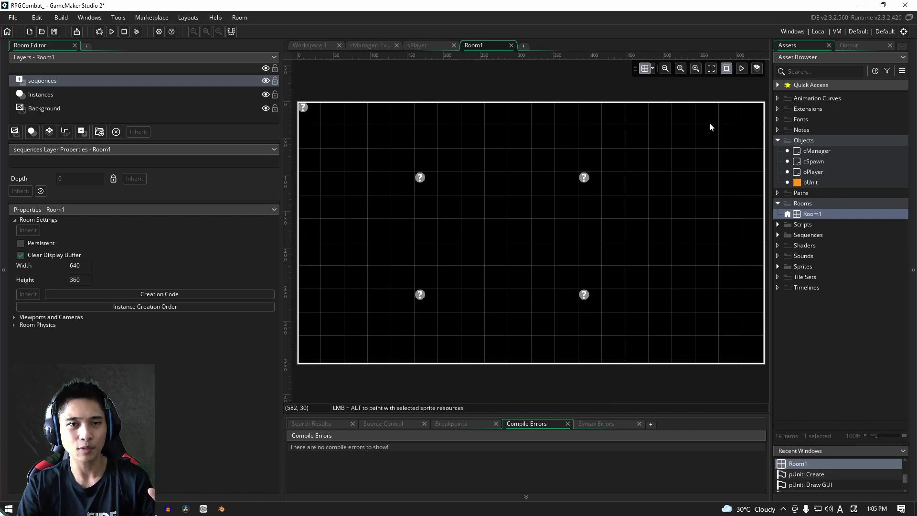
{"action": "mouse_move", "coordinate": [372, 132]}
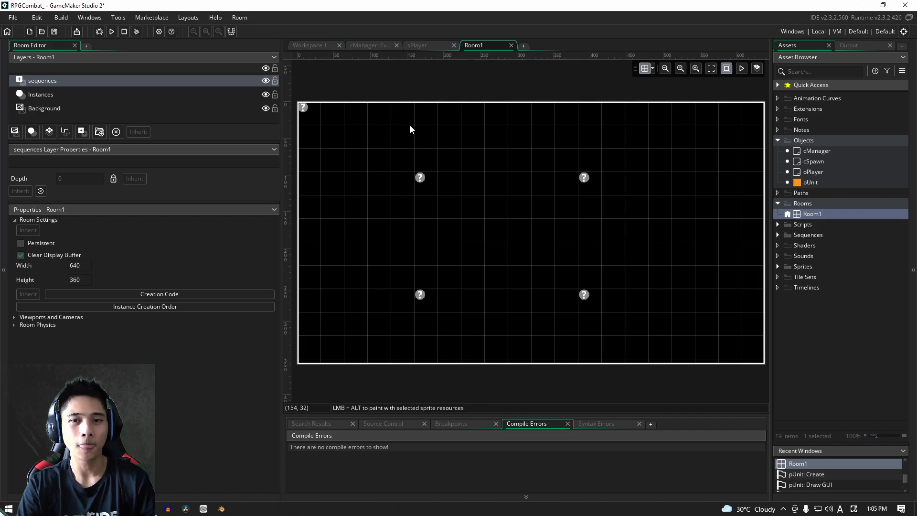
{"action": "mouse_move", "coordinate": [748, 154]}
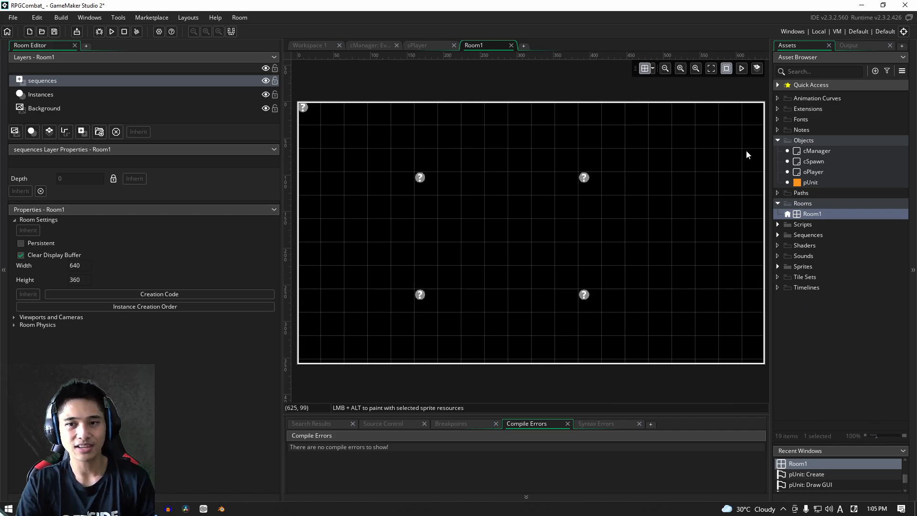
{"action": "mouse_move", "coordinate": [736, 132]}
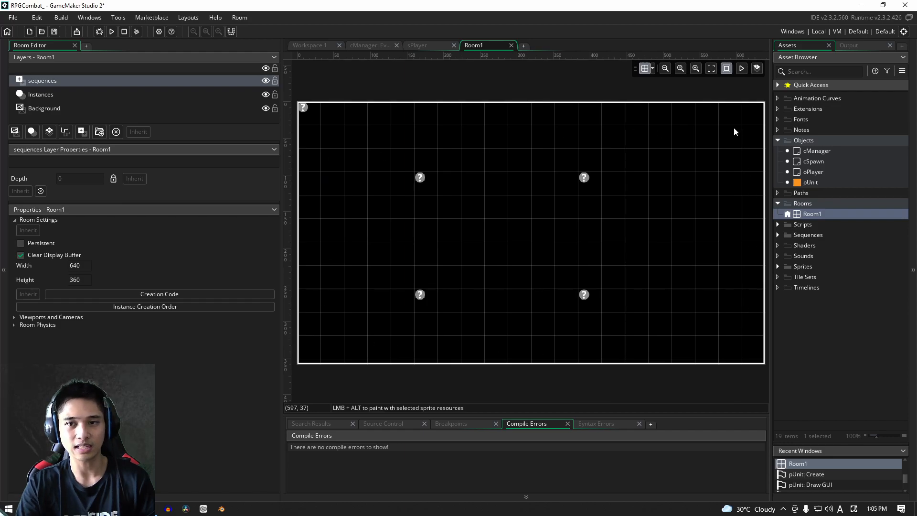
{"action": "mouse_move", "coordinate": [507, 244]}
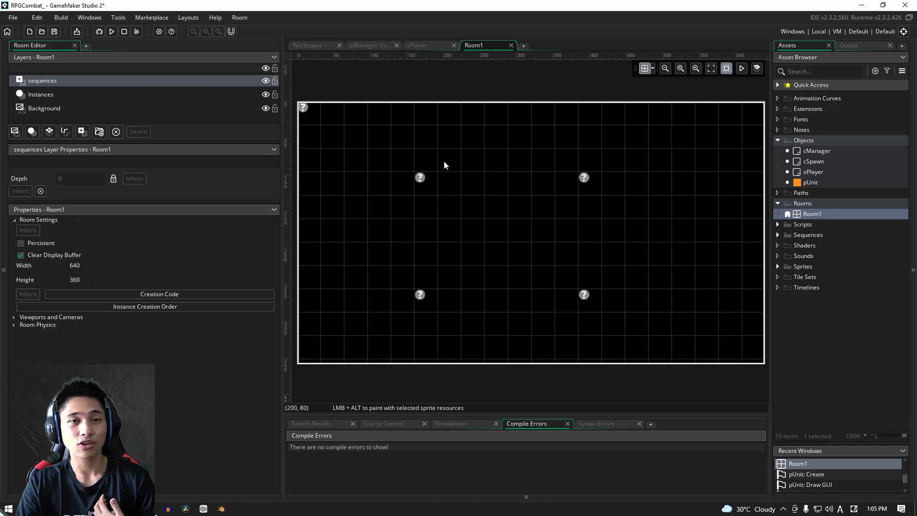
{"action": "mouse_move", "coordinate": [393, 142]}
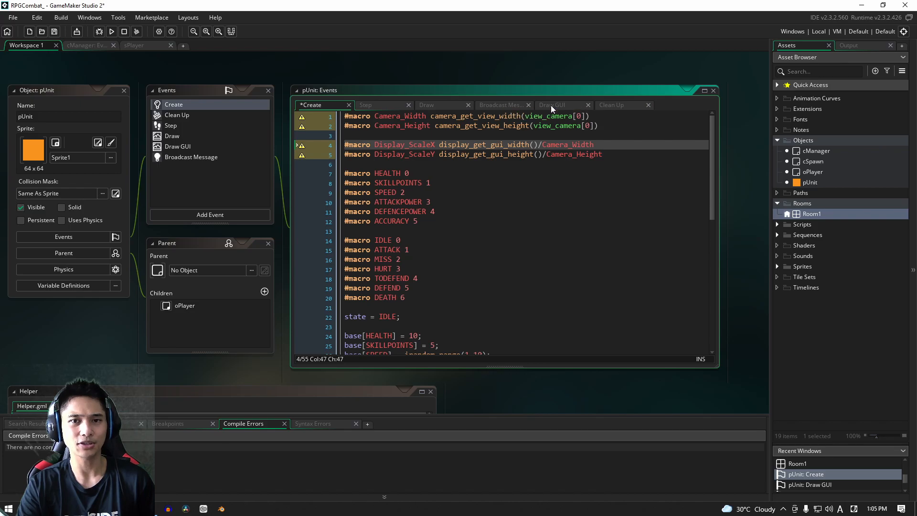
Step: Review the Display_ScaleX macro, then switch to pUnit's Draw GUI event code
{"action": "left_click", "coordinate": [552, 105]}
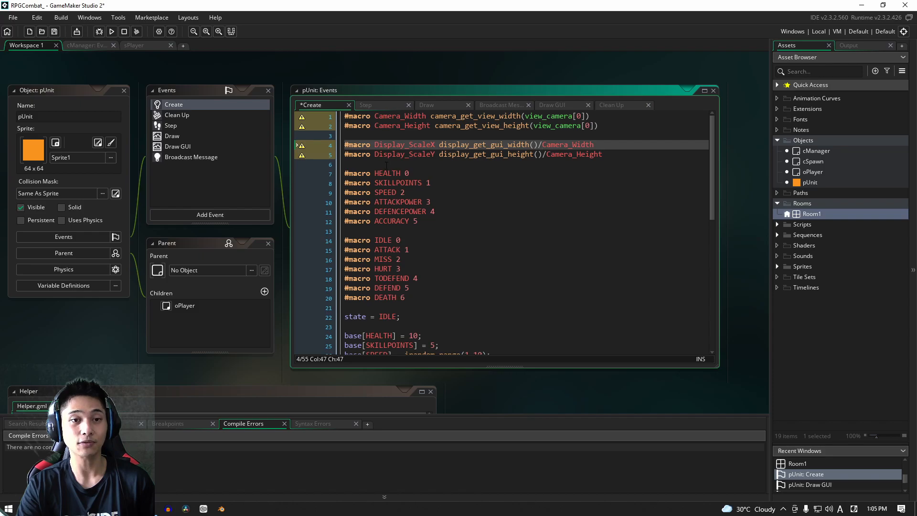
{"action": "mouse_move", "coordinate": [302, 125]}
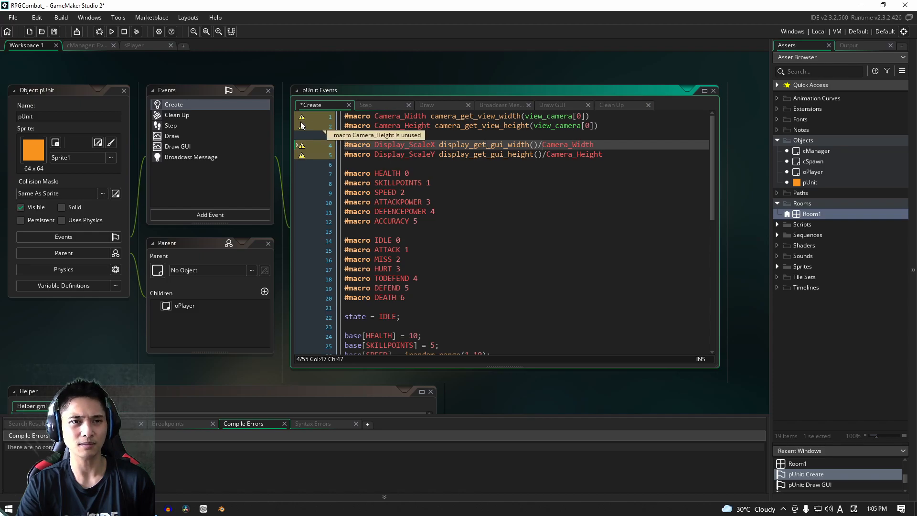
{"action": "mouse_move", "coordinate": [303, 129]}
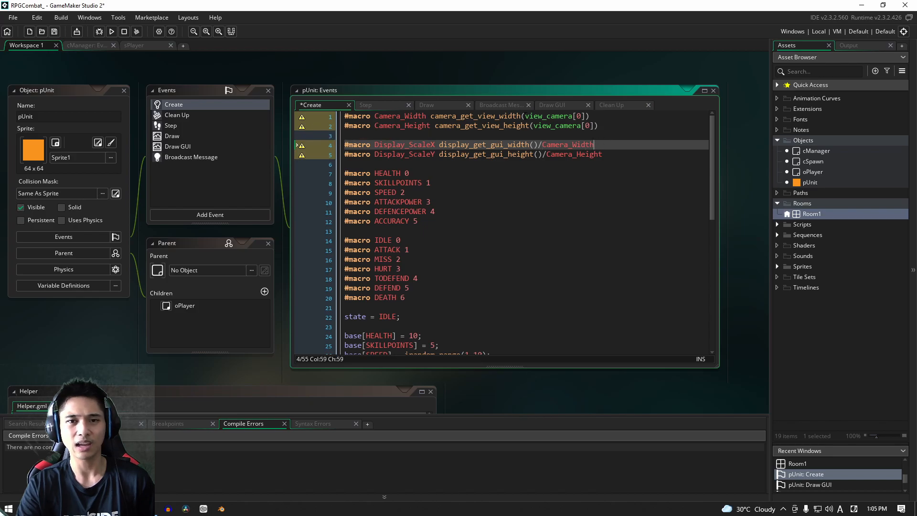
{"action": "left_click", "coordinate": [178, 146]}
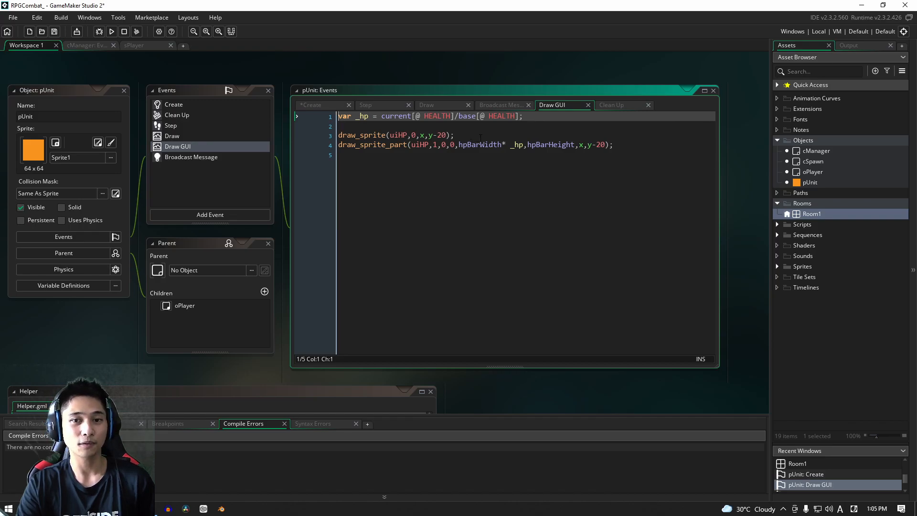
Step: Add cx/cy from camera_get_view_x/y and xx/yy = (x-cx)*Display_ScaleX, (y-cy)*Display_ScaleY at the top of Draw GUI
{"action": "left_click", "coordinate": [173, 104]}
{"action": "type", "text": "var cy = camera_get_view_y(view_camera[0]);"}
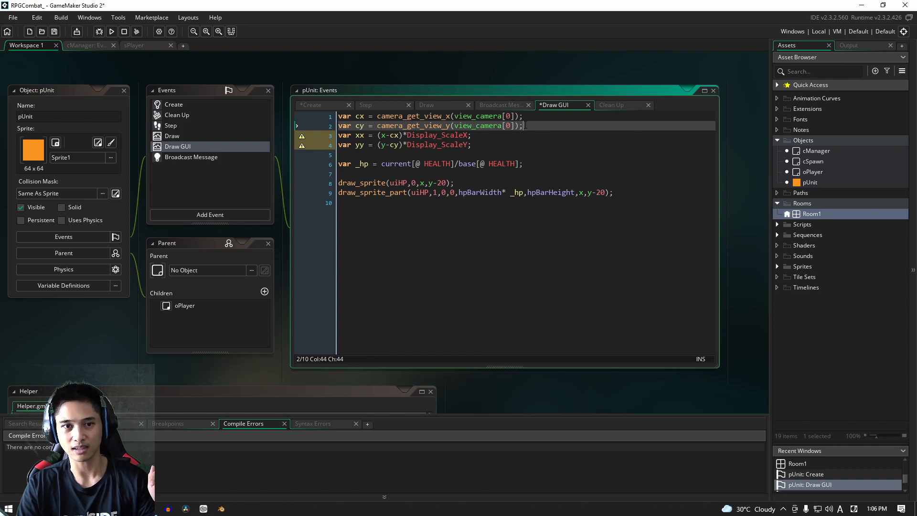
Step: Make draw_sprite and draw_sprite_part use xx and yy-20, then run the game with F5
{"action": "left_click", "coordinate": [471, 135]}
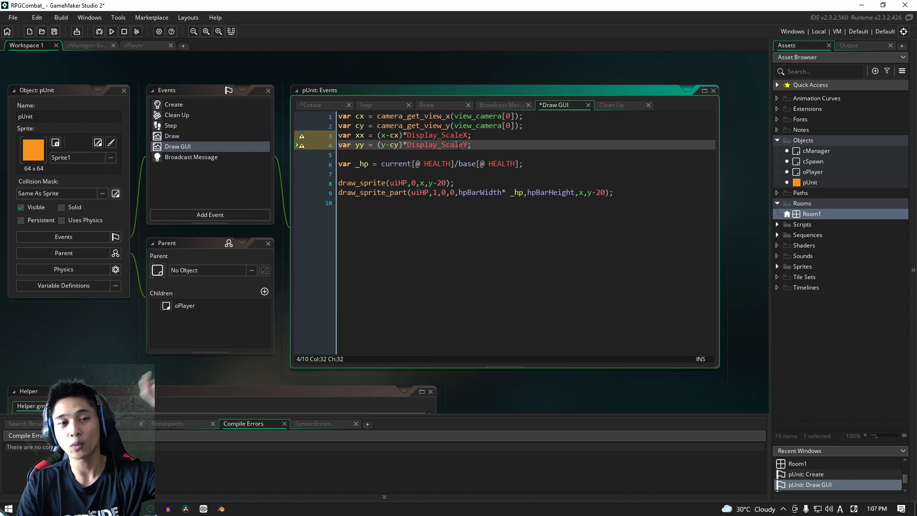
{"action": "left_click", "coordinate": [421, 182]}
{"action": "type", "text": "x"}
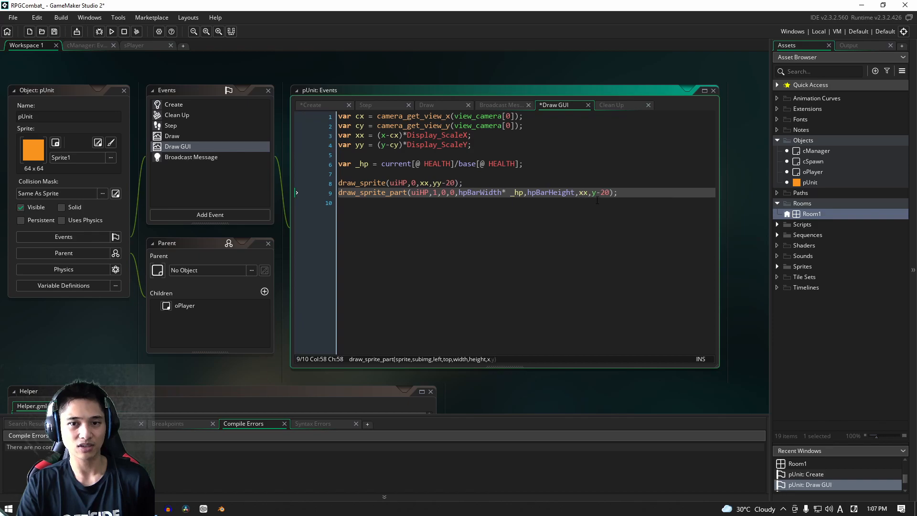
{"action": "type", "text": "y"}
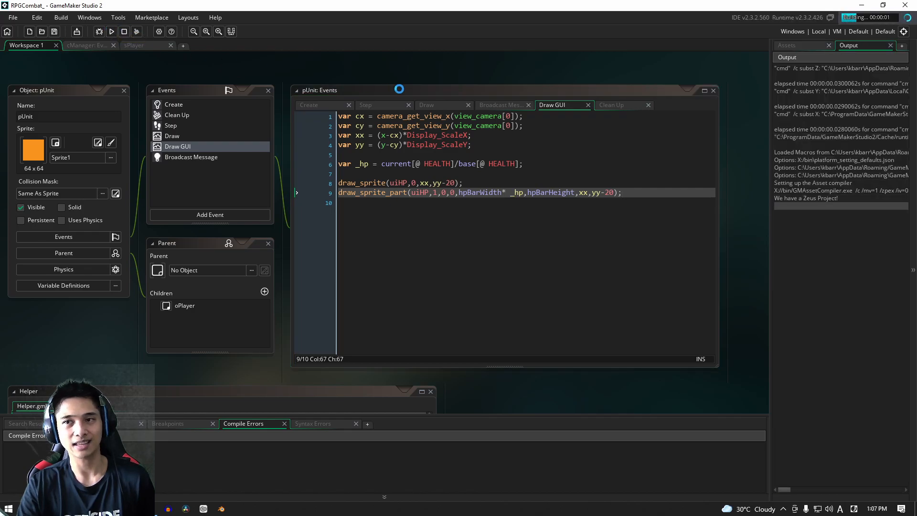
Step: Launch the build and verify green health bars float above all four units
{"action": "left_click", "coordinate": [97, 31]}
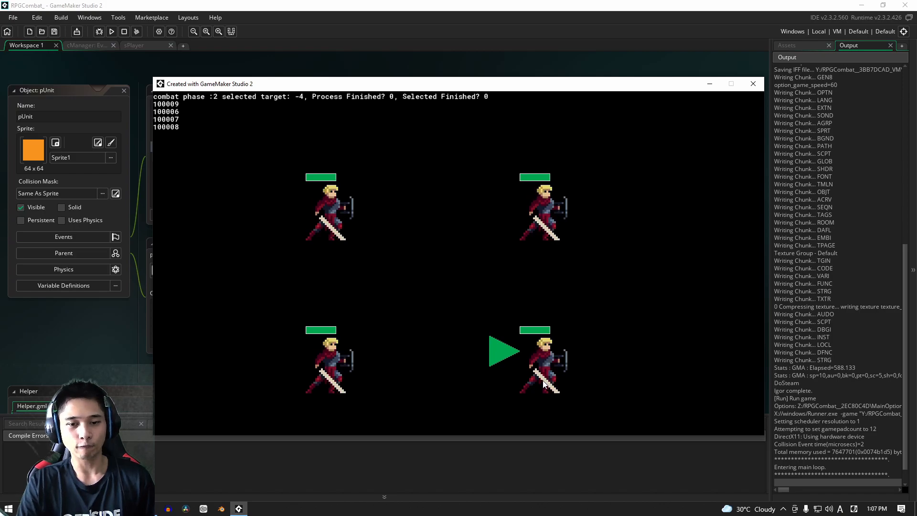
{"action": "mouse_move", "coordinate": [543, 320]}
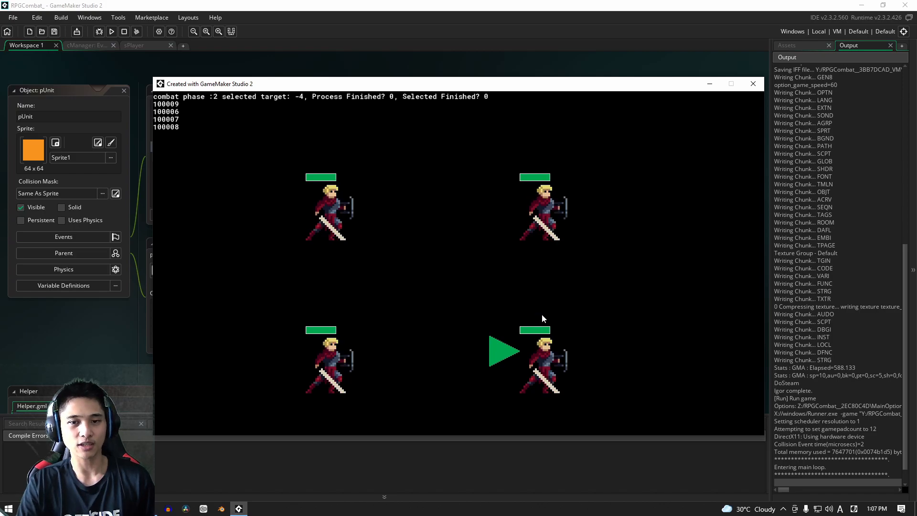
{"action": "mouse_move", "coordinate": [337, 211]}
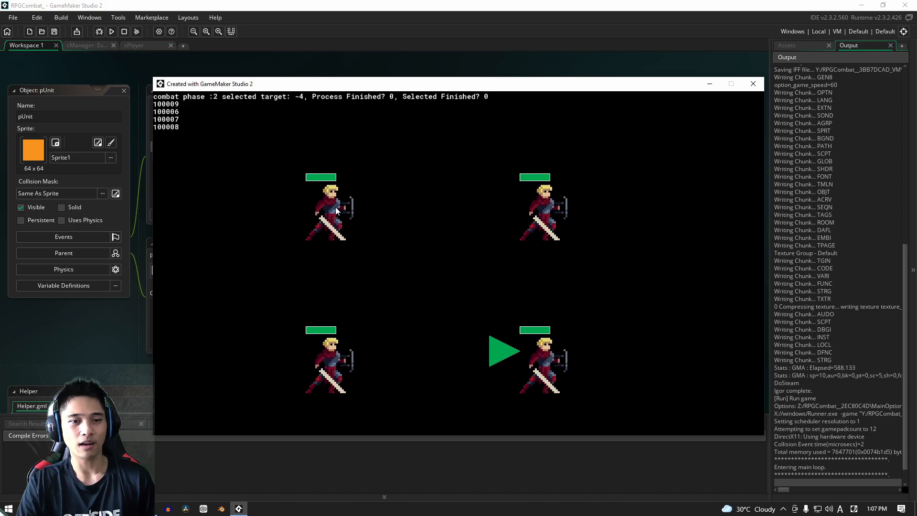
{"action": "mouse_move", "coordinate": [543, 259]}
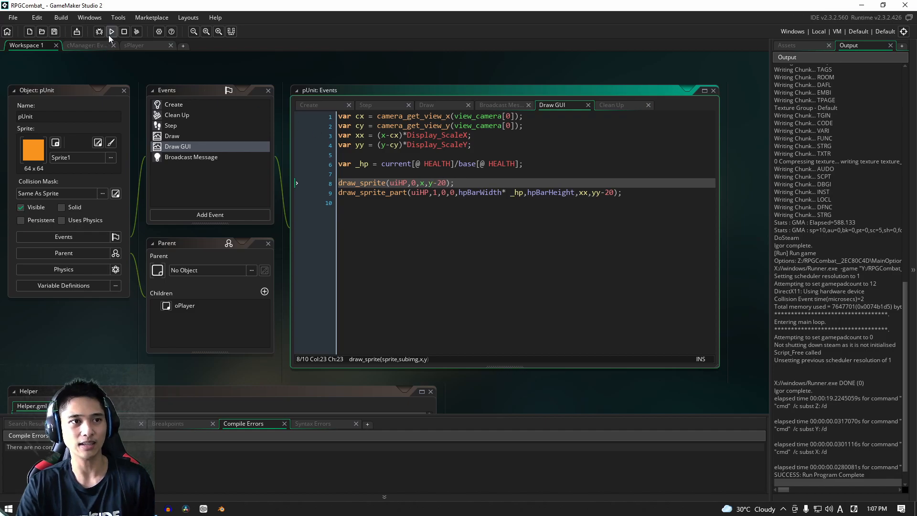
Step: Relaunch with draw_sprite at x, y-20, showing grey bar backgrounds offset from the units
{"action": "left_click", "coordinate": [110, 31]}
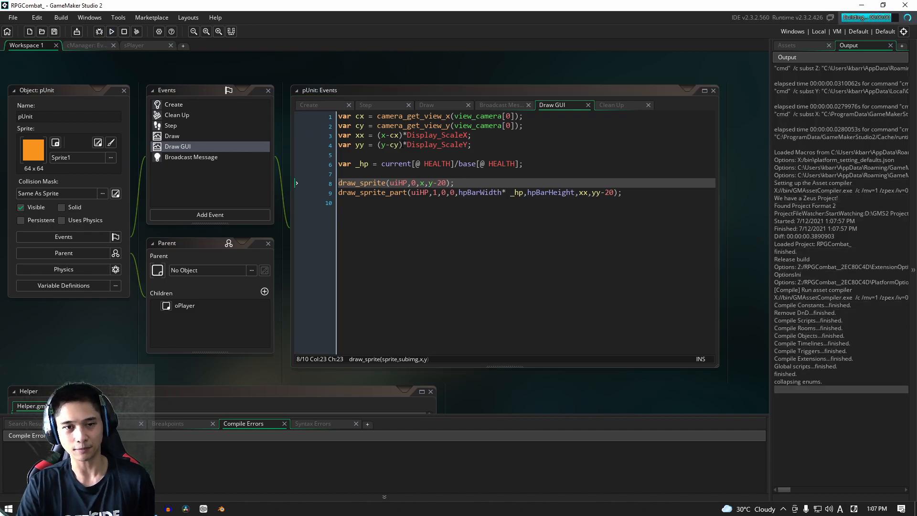
{"action": "left_click", "coordinate": [111, 31]}
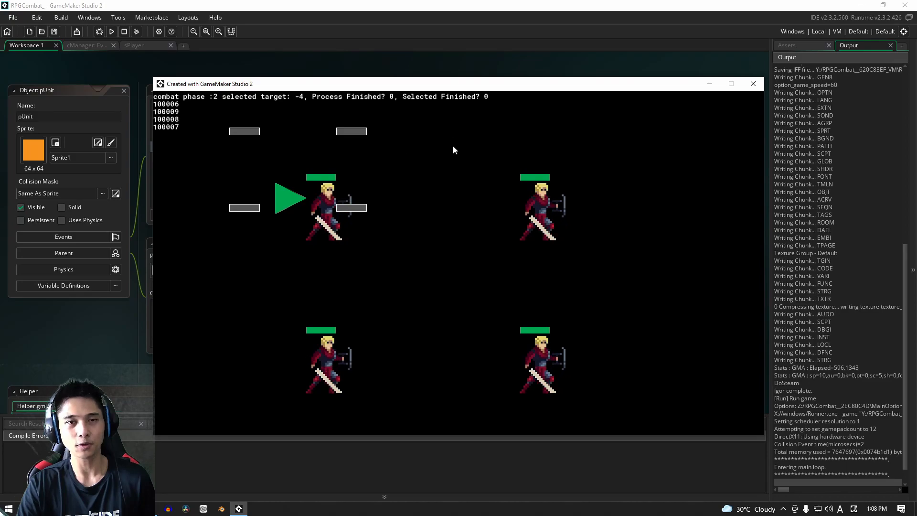